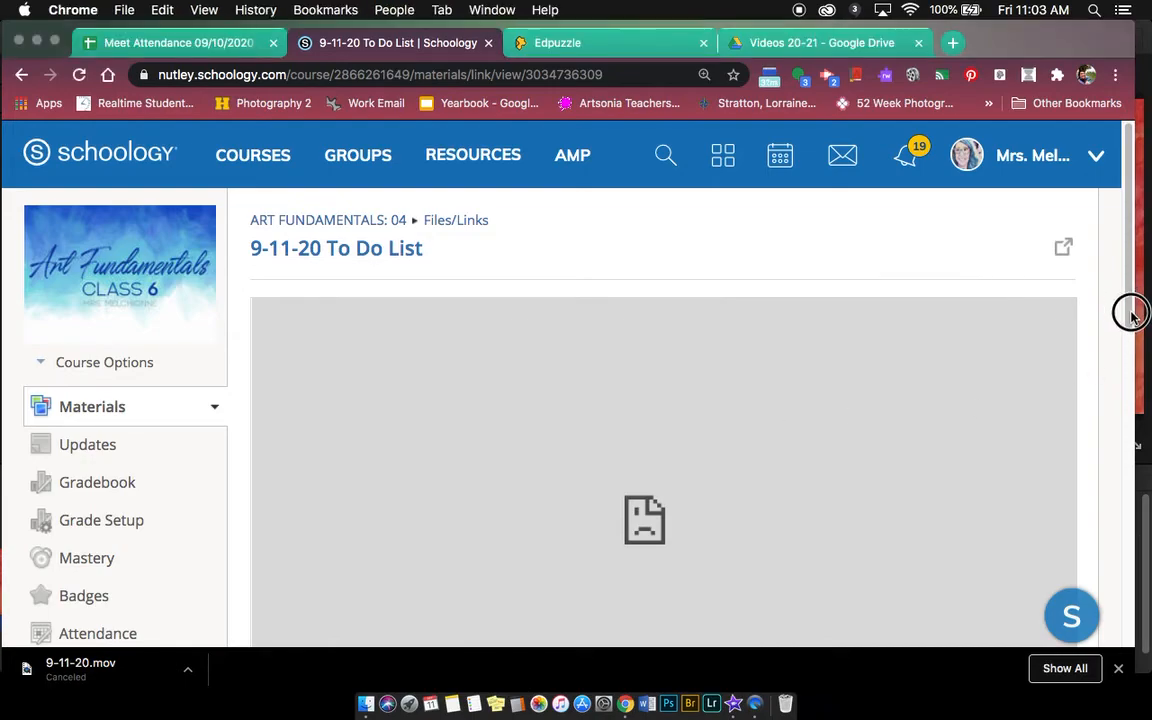
Step: Go back to the Art Fundamentals Materials list and scroll to the 9-11-20 To Do List link
scroll(down, 3)
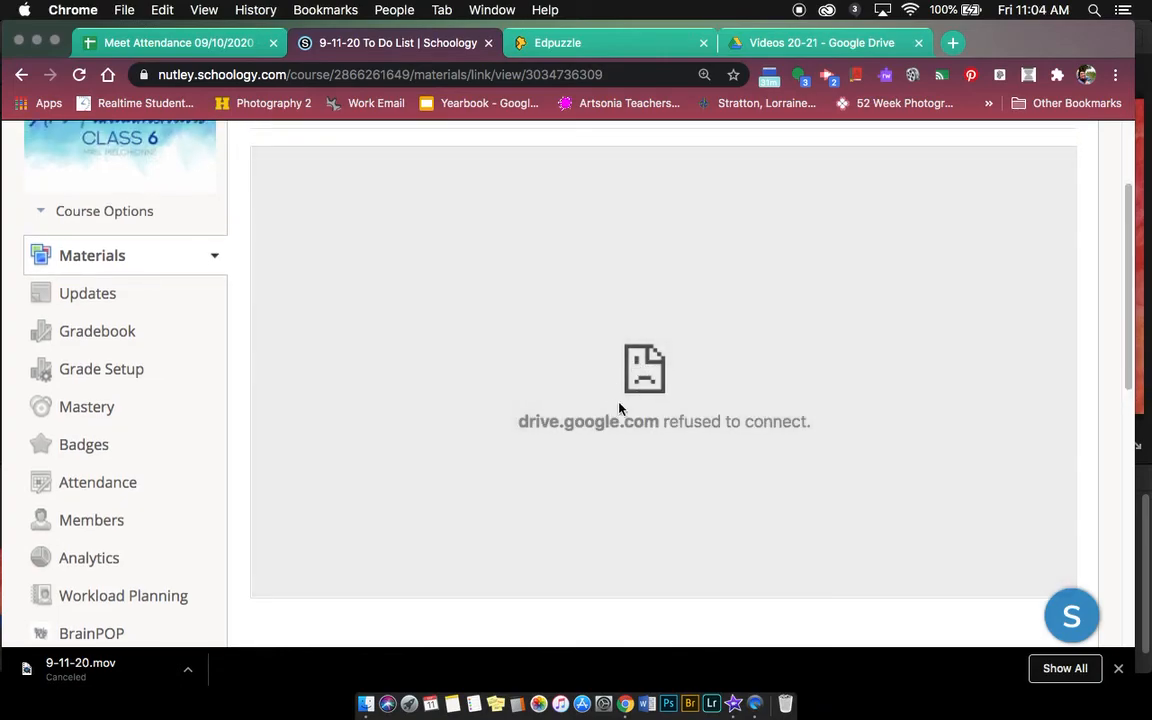
mouse_move(693, 438)
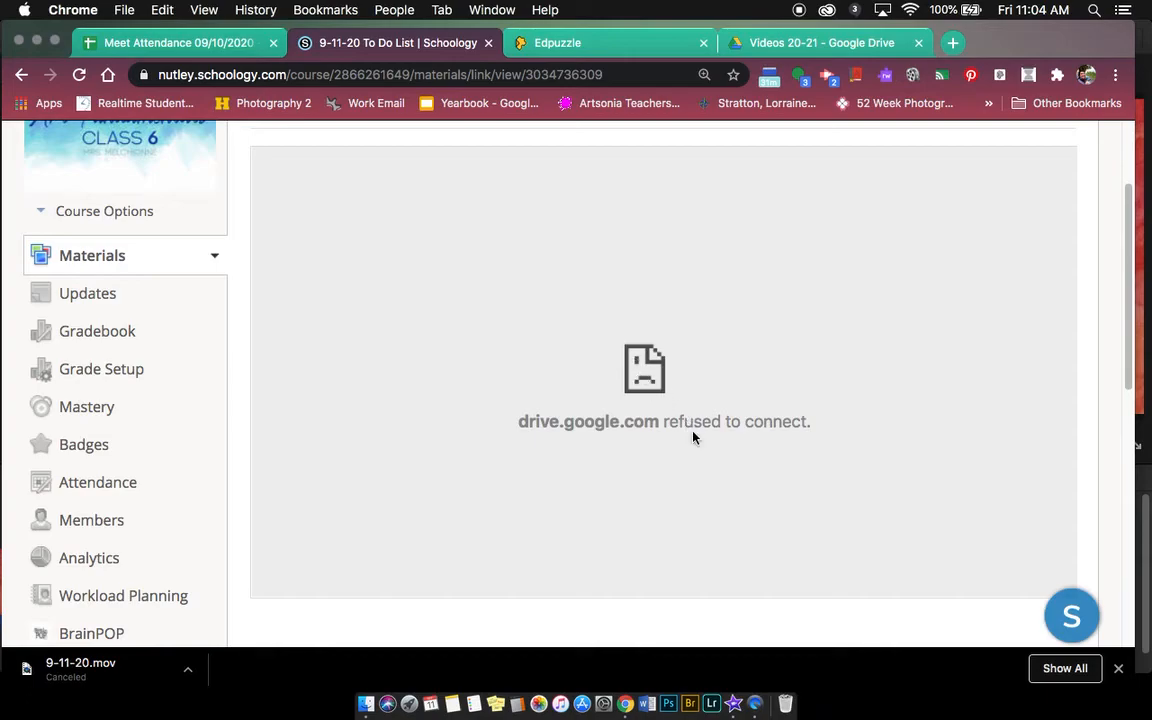
mouse_move(708, 430)
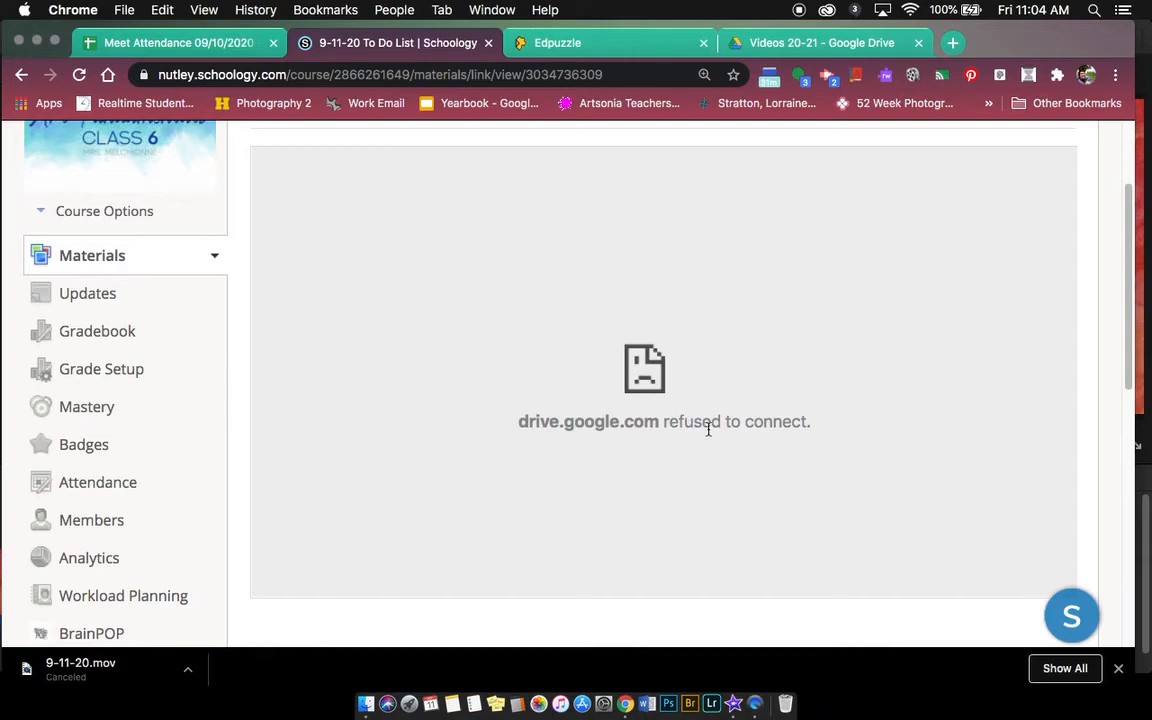
scroll(up, 3)
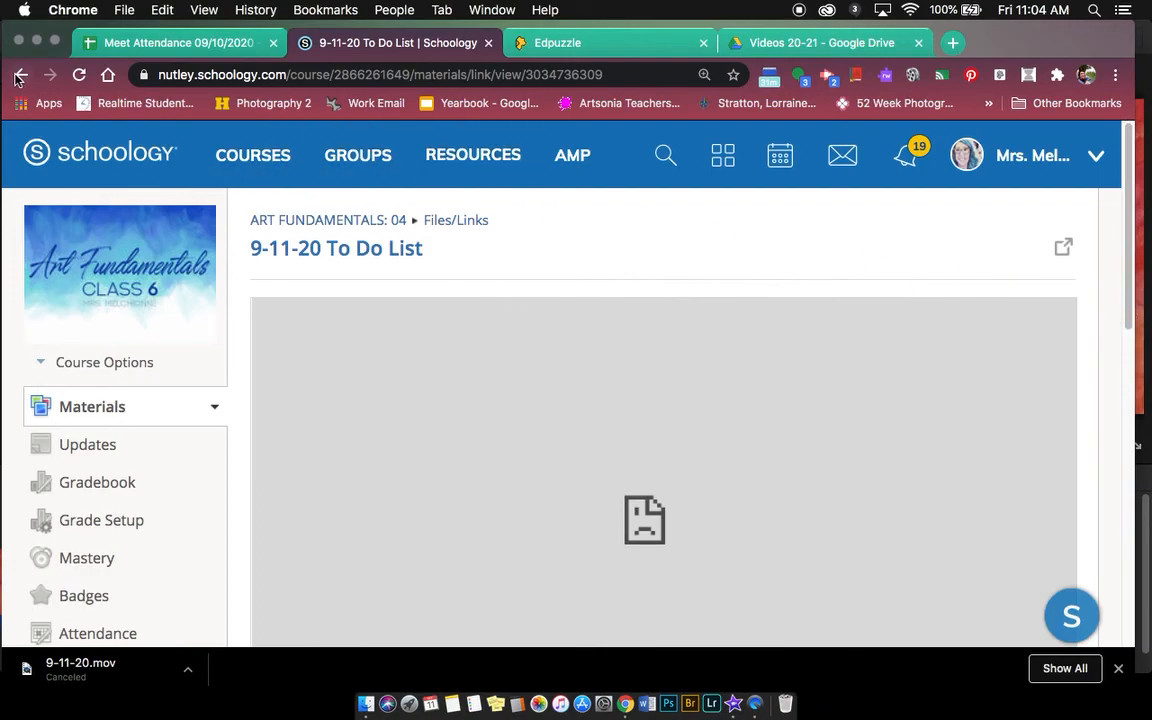
click(22, 74)
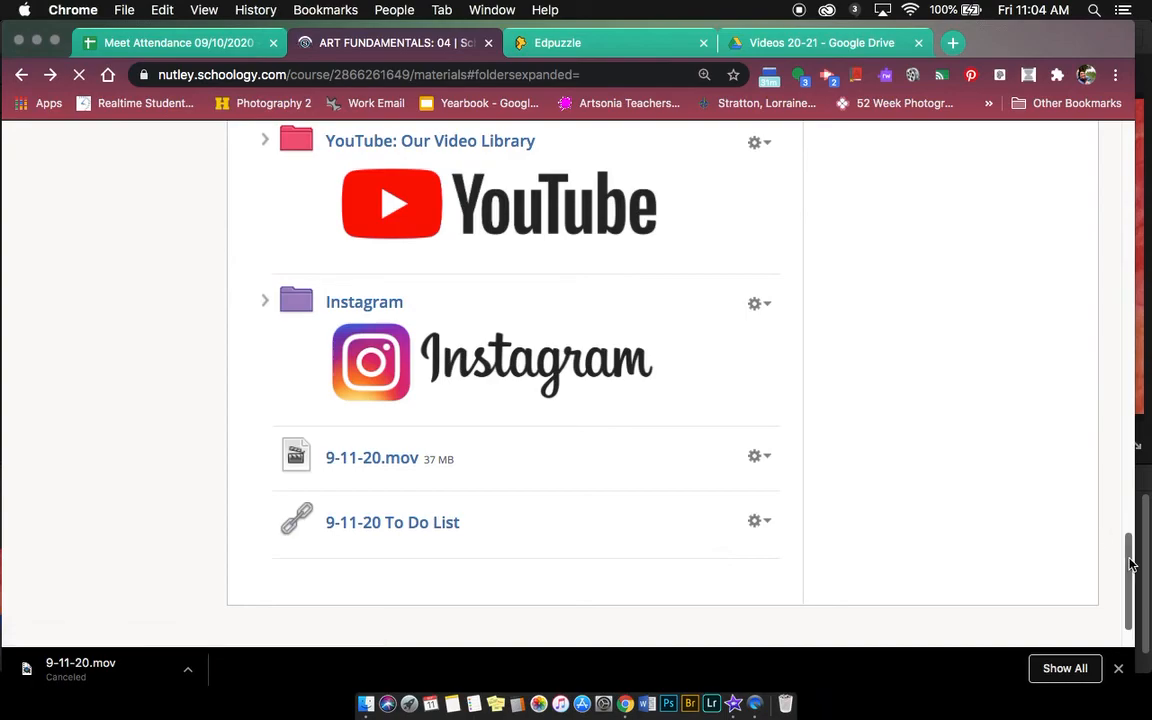
scroll(down, 3)
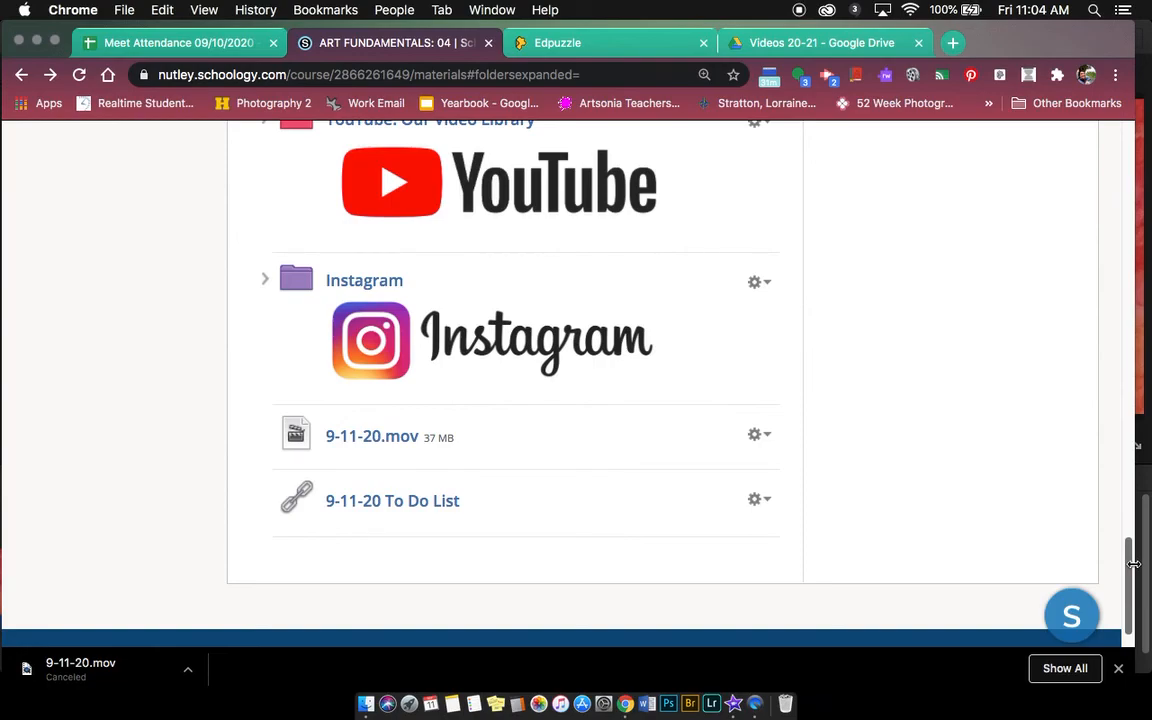
mouse_move(392, 501)
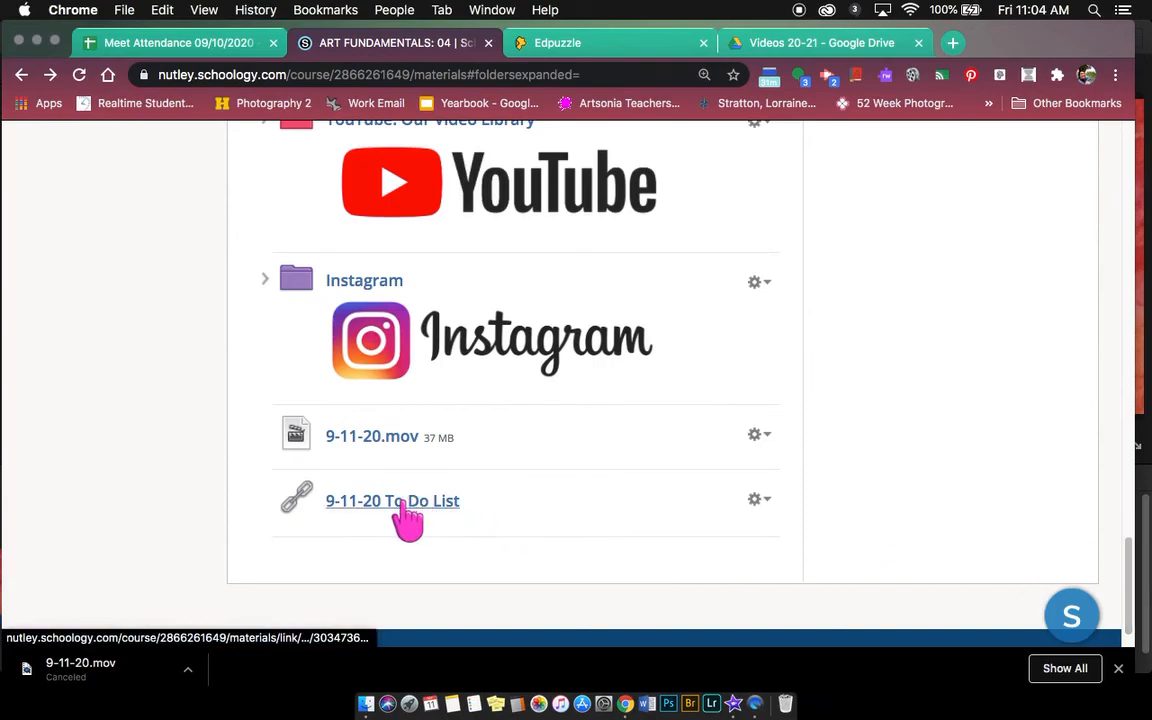
mouse_move(400, 501)
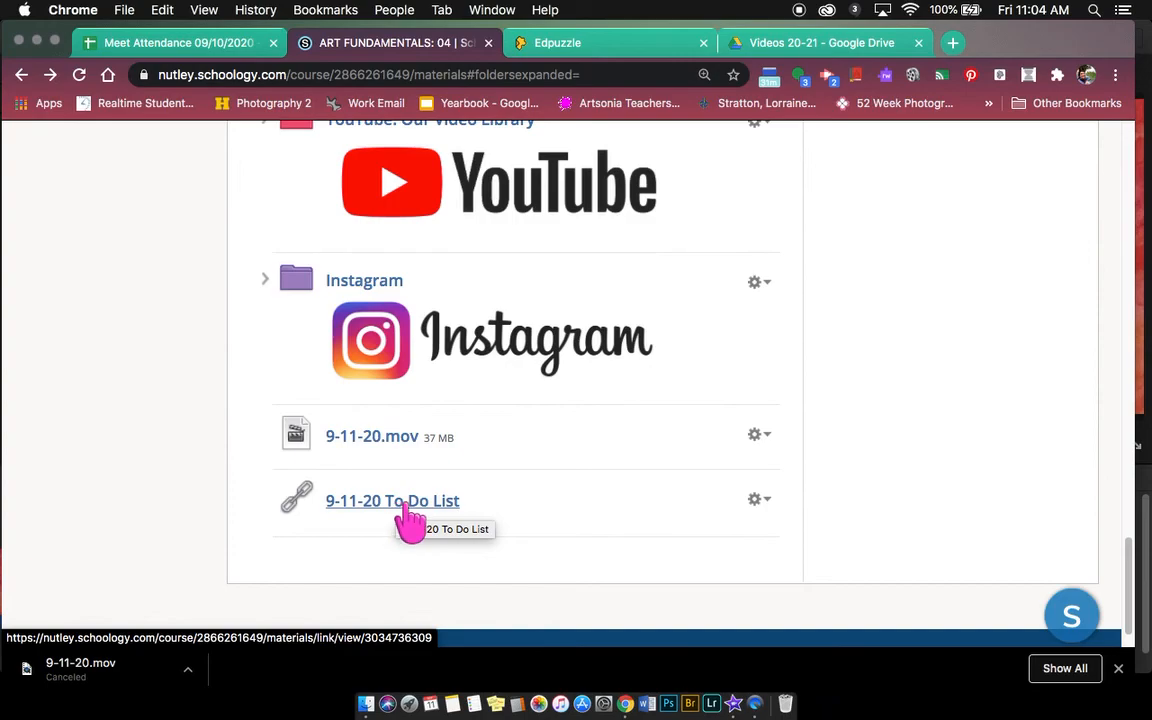
Step: Reopen the 9-11-20 To Do List link page, where the embedded file still fails to display
click(392, 500)
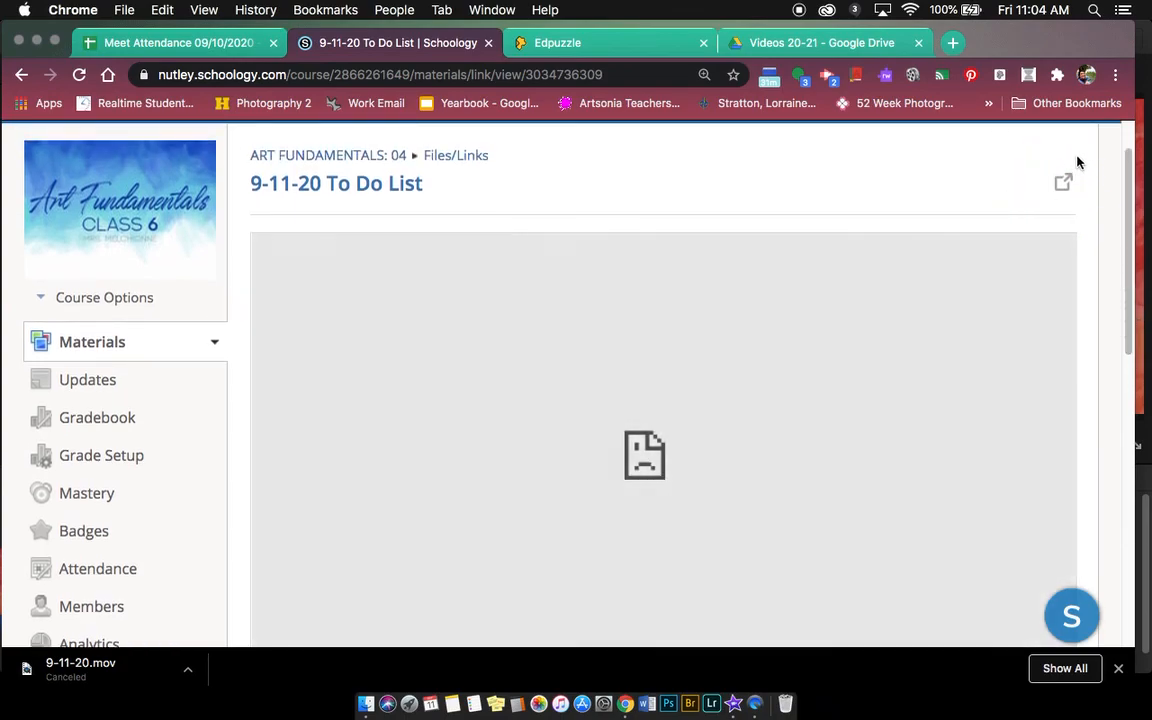
mouse_move(1064, 183)
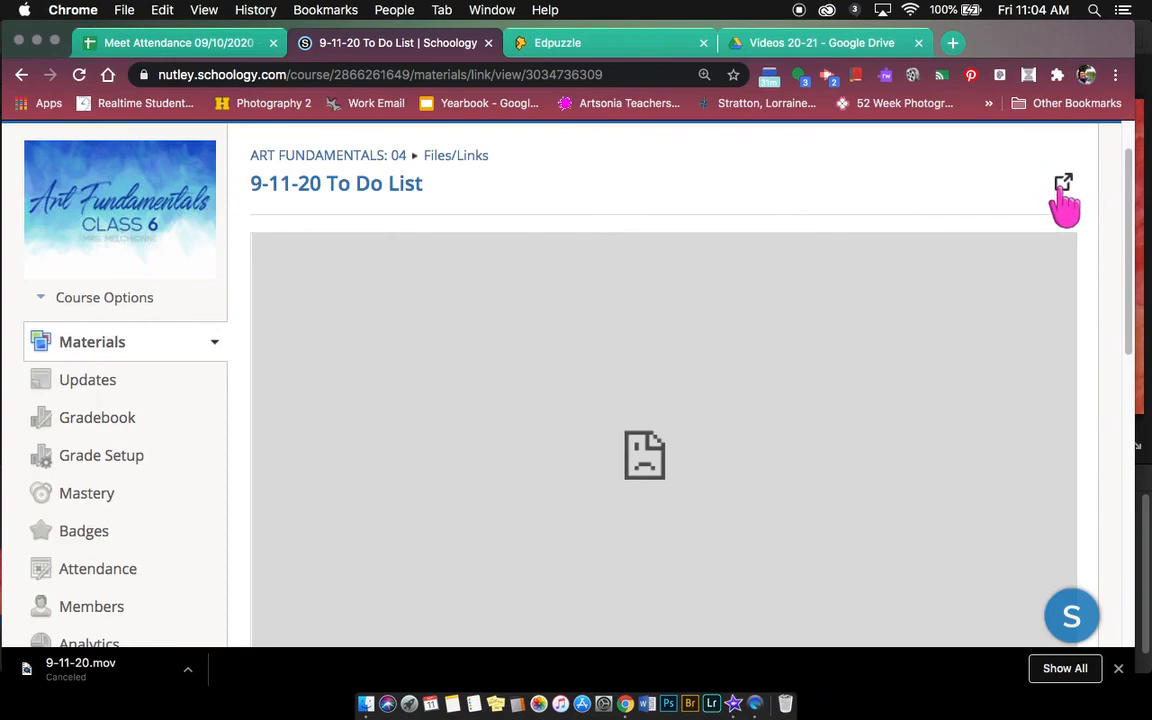
mouse_move(1064, 190)
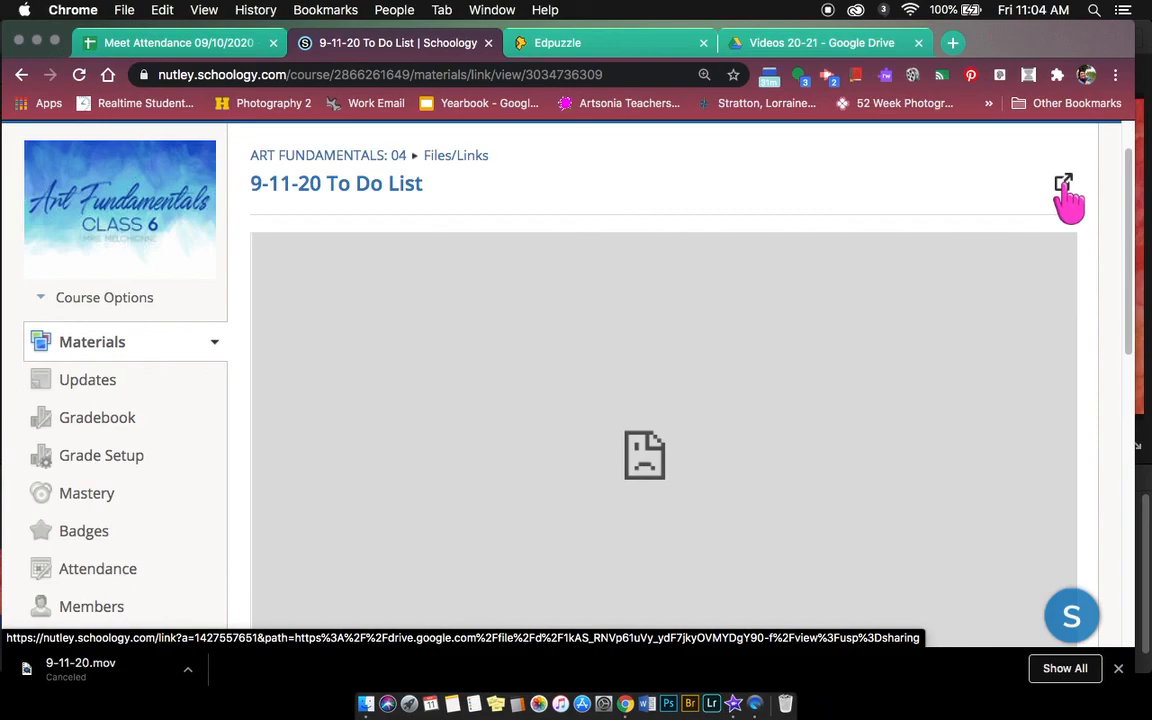
Step: Use the pop-out arrow to open 9-11-20.mov directly in Google Drive in a new tab
click(1064, 185)
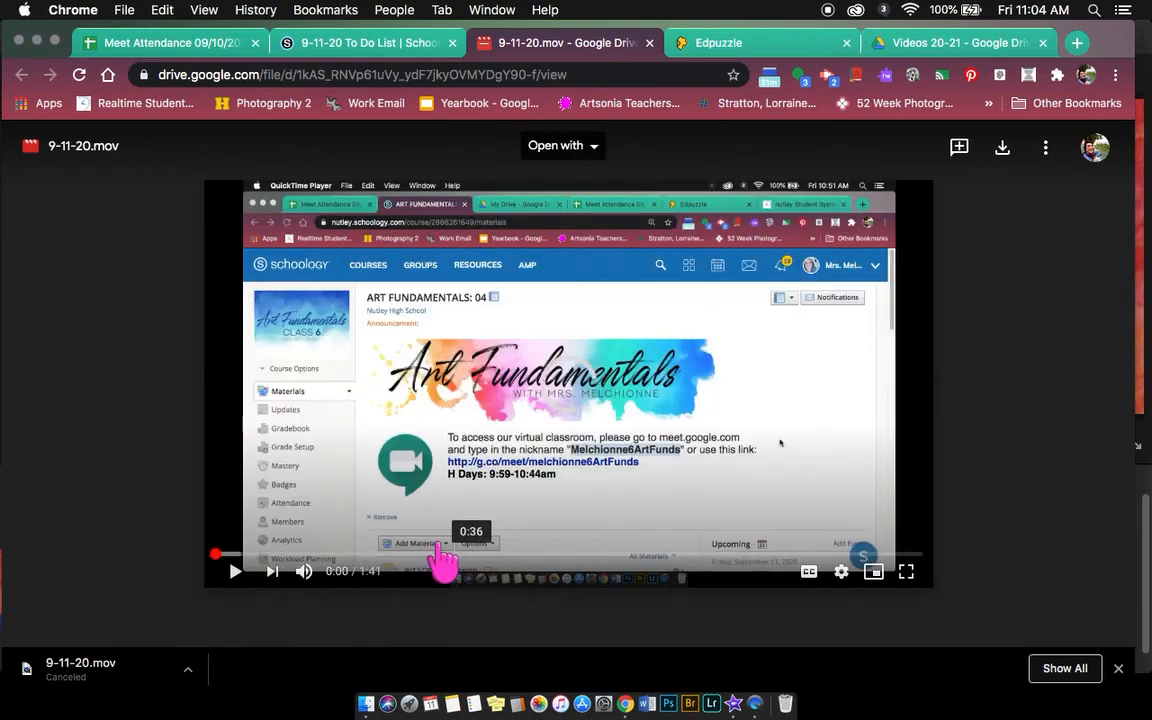
mouse_move(584, 28)
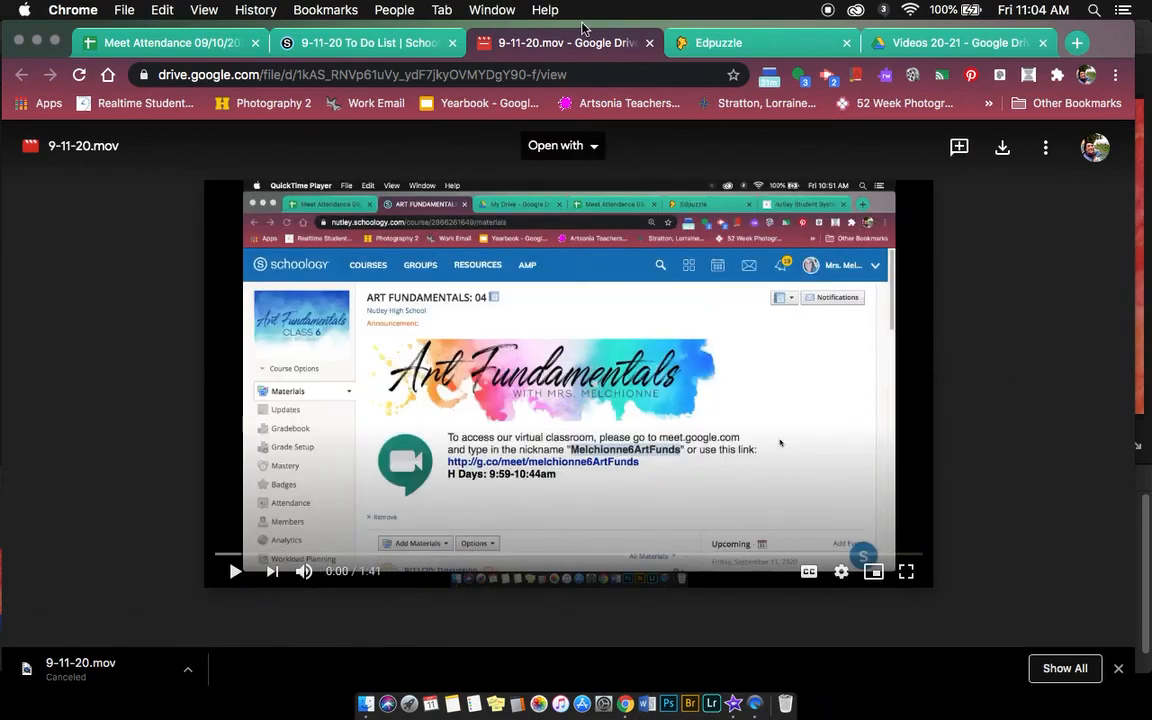